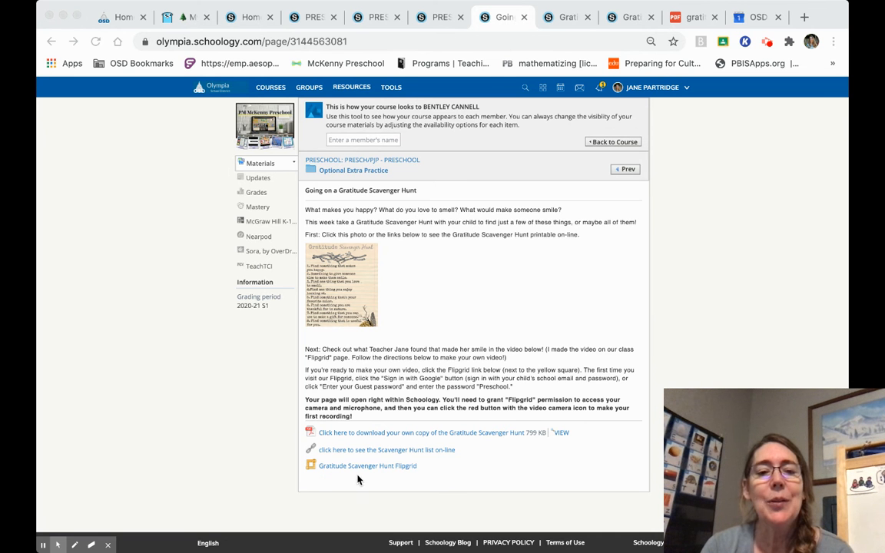
mouse_move(359, 470)
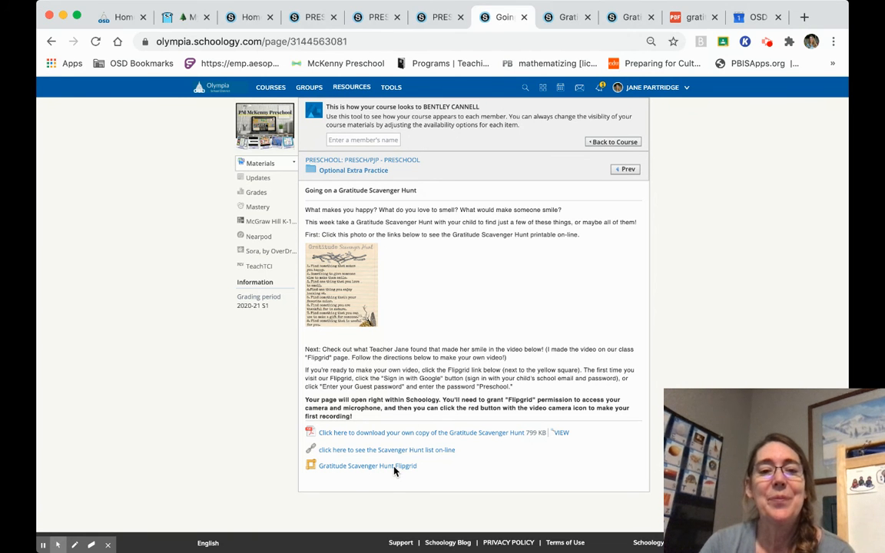
Launch the 'Gratitude Scavenger Hunt Flipgrid' topic from the Schoology course page.
left_click(367, 466)
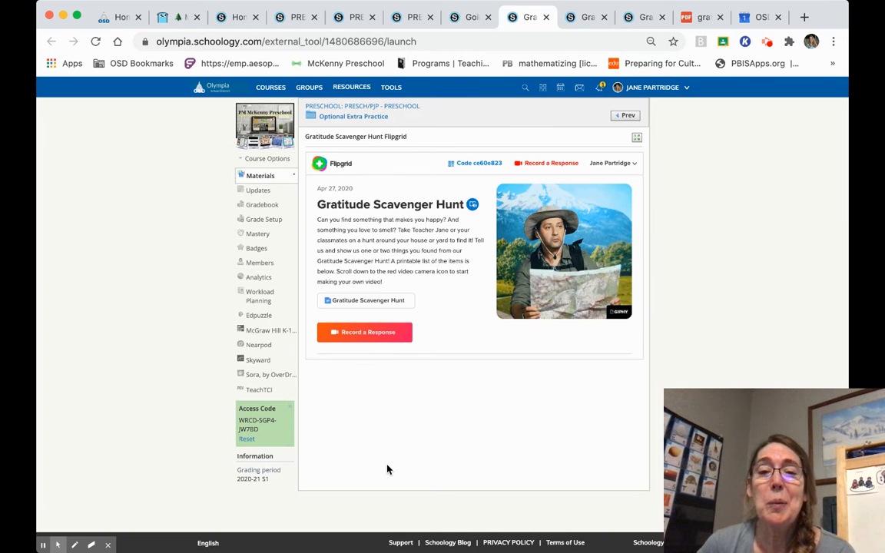
mouse_move(558, 481)
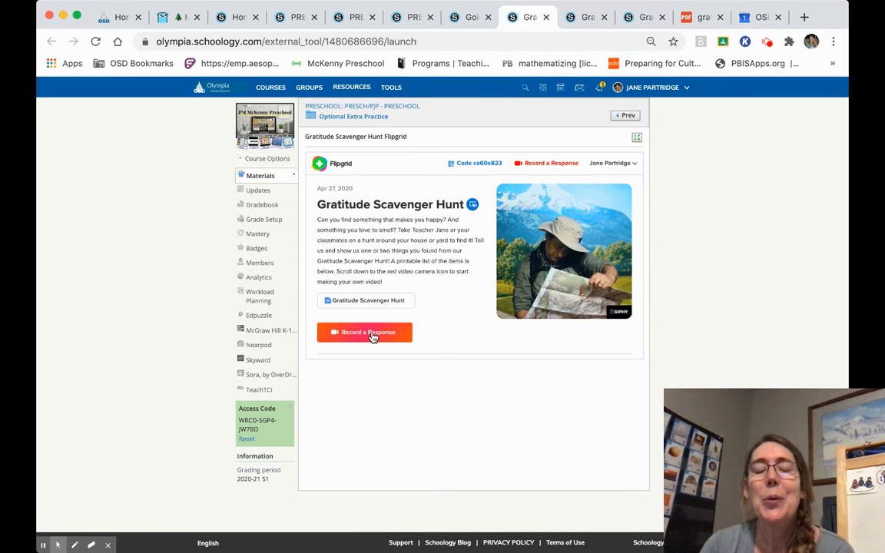
Start a new response with 'Record a Response' to open the camera recorder.
left_click(364, 332)
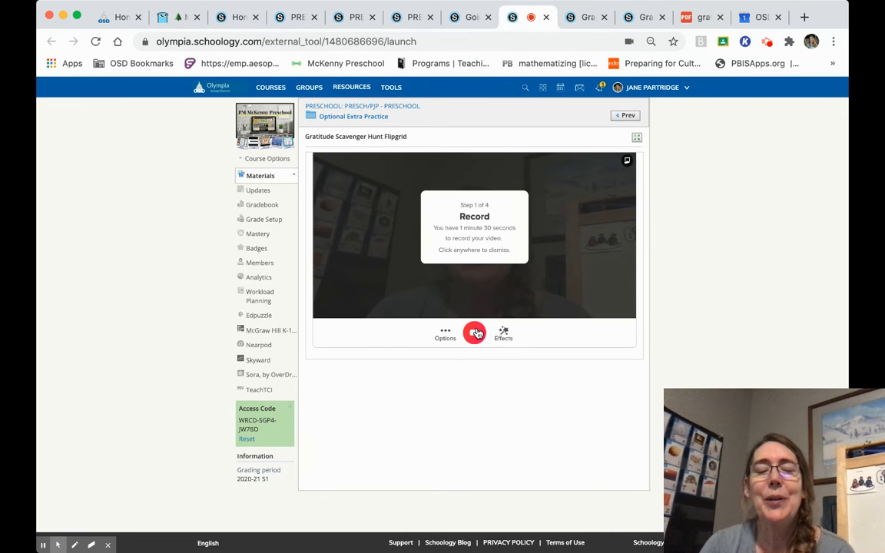
Dismiss the Step 1 tip and begin recording the scavenger hunt video.
left_click(474, 332)
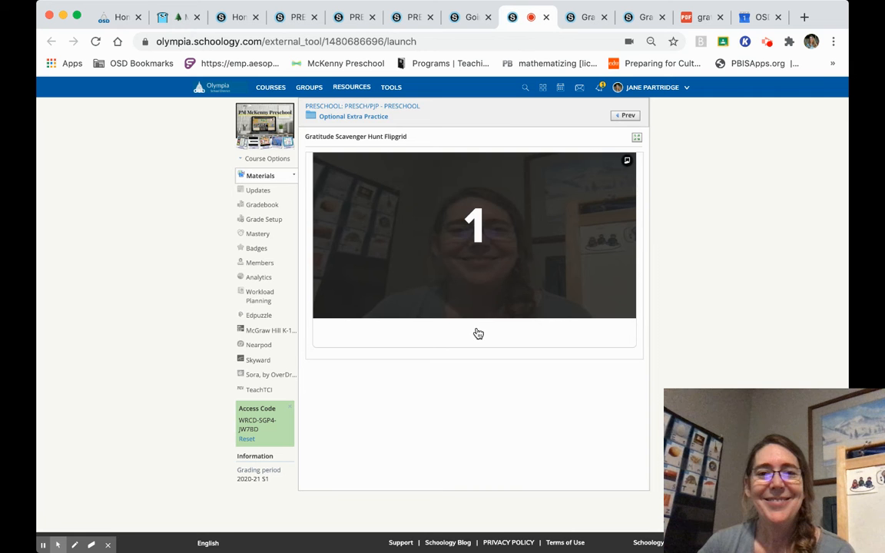
left_click(475, 332)
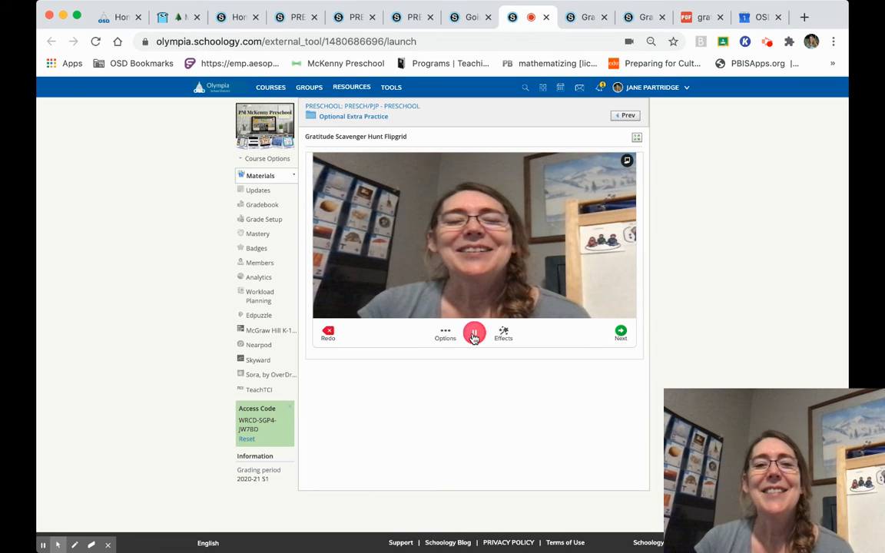
Stop the recording and advance past review to the selfie camera.
left_click(474, 332)
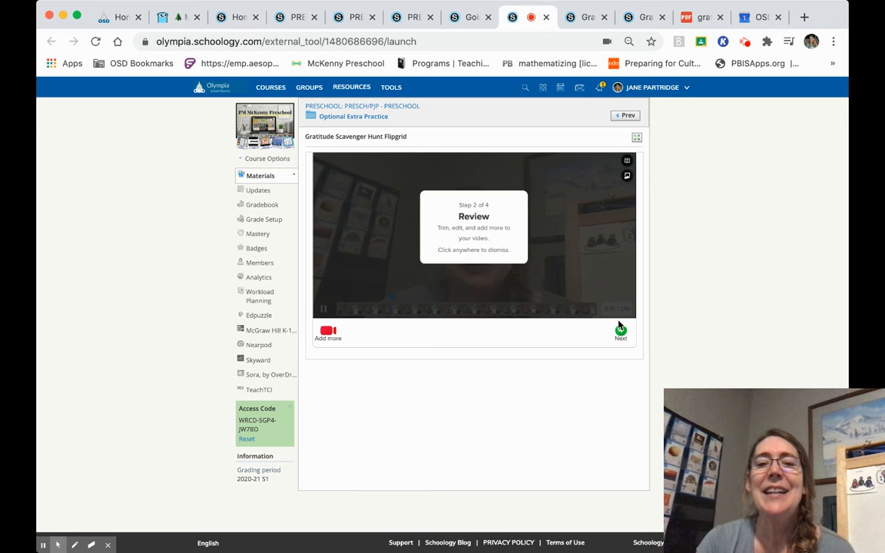
left_click(620, 334)
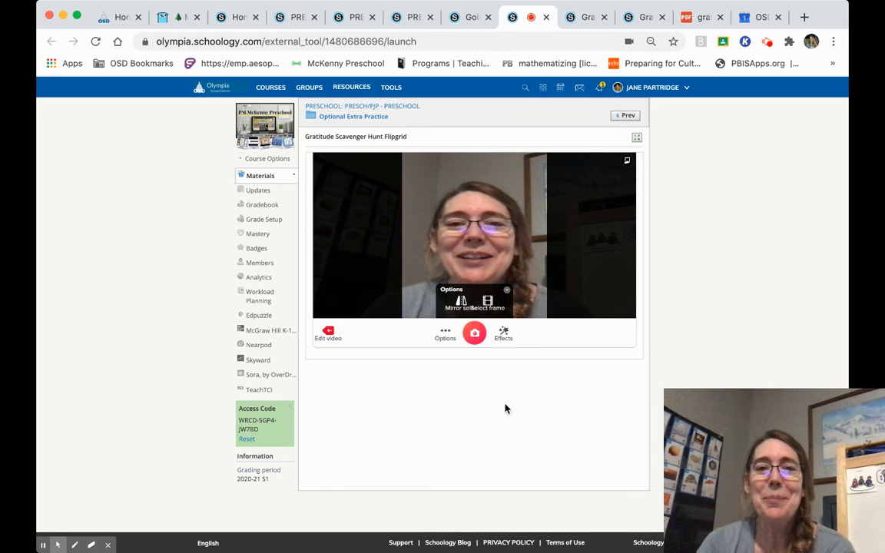
Capture a selfie cover photo and continue to the submission form.
left_click(474, 333)
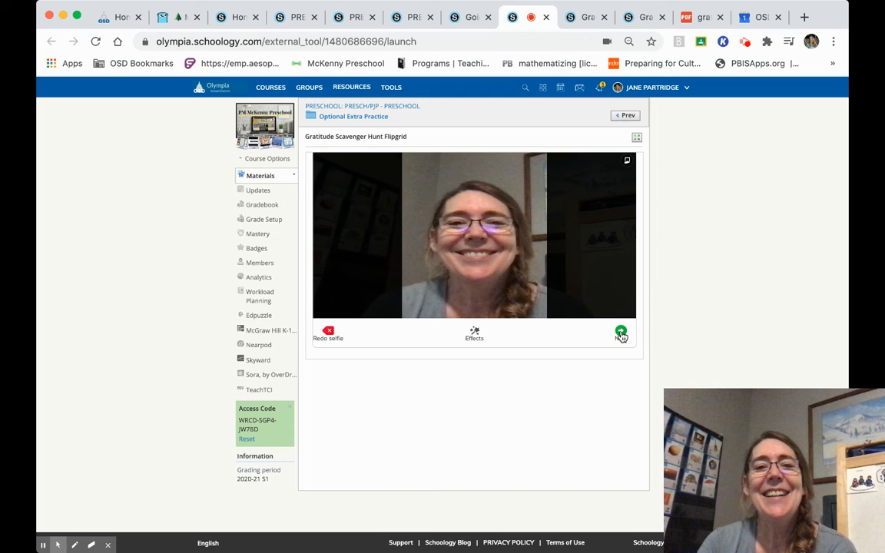
left_click(620, 333)
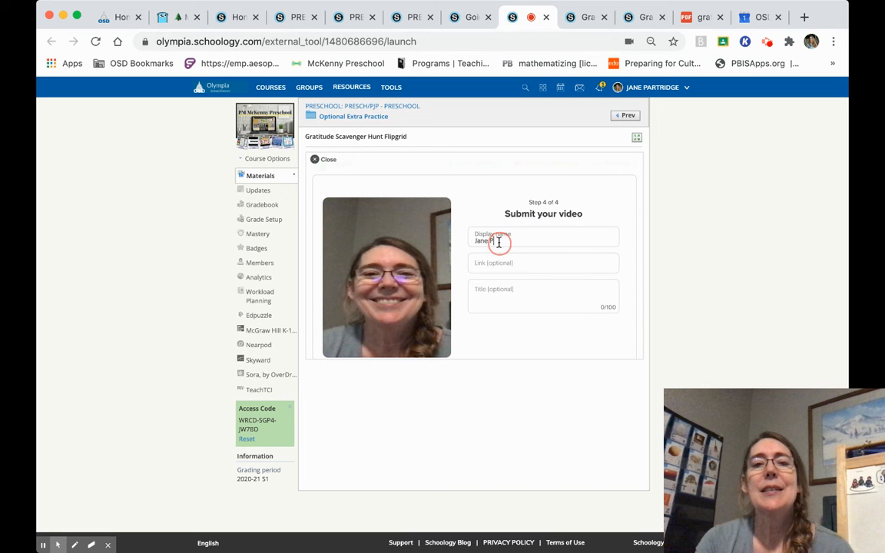
Enter display name 'Teach' and a title about finding three raspberries, then submit.
type("Teacher")
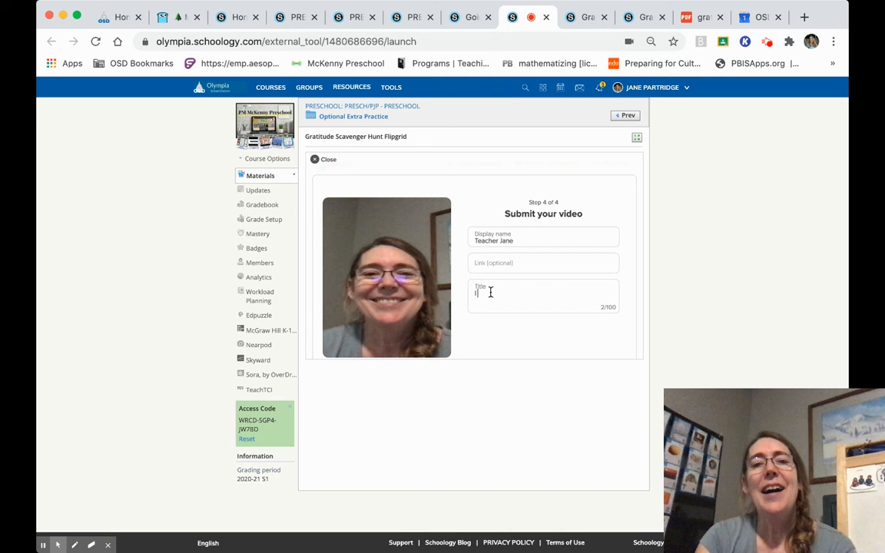
type("I found three raspberries on")
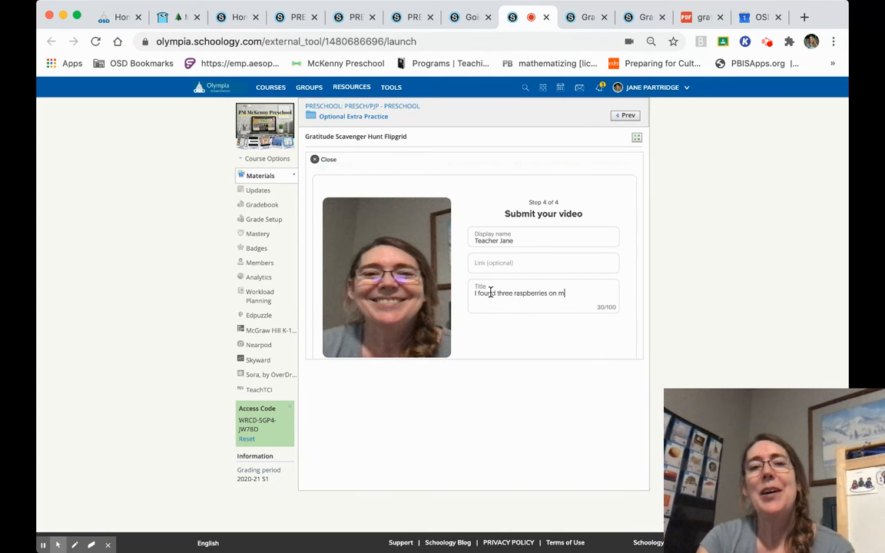
type("my Gratitu")
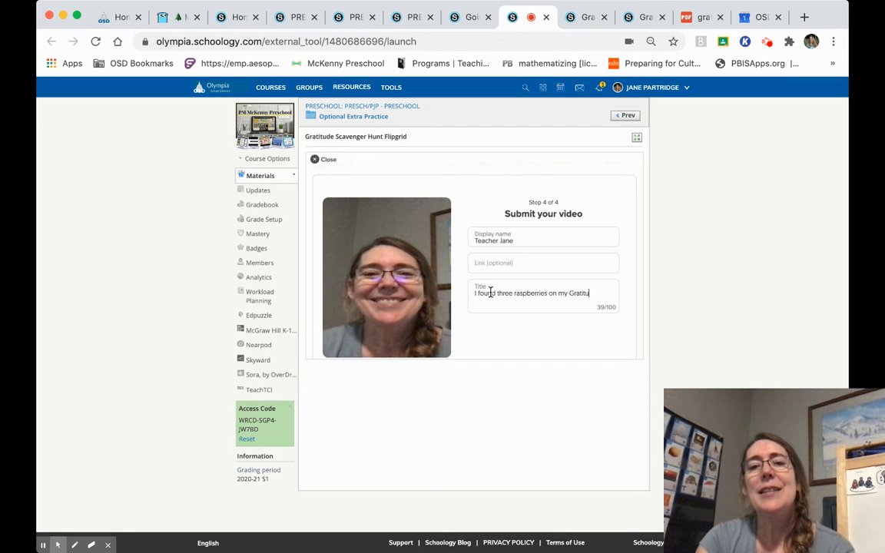
type("Scavenger Hunt")
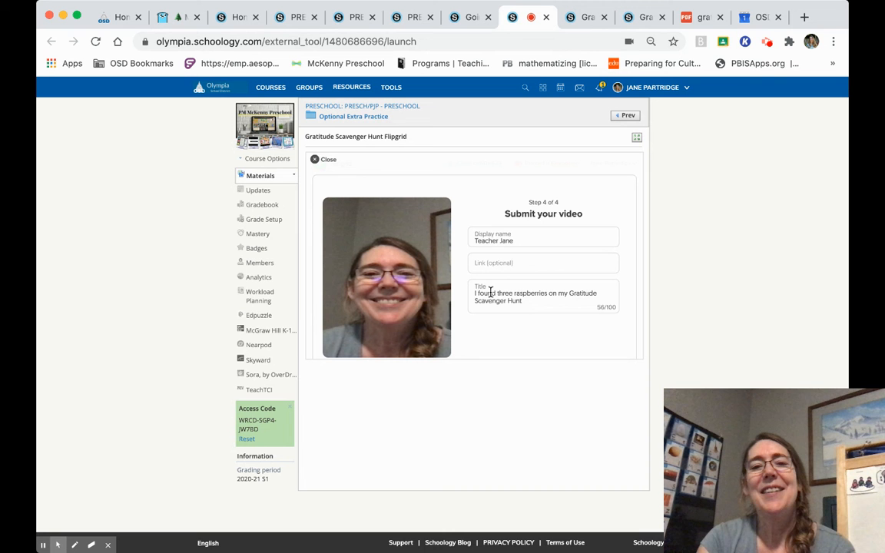
type(".")
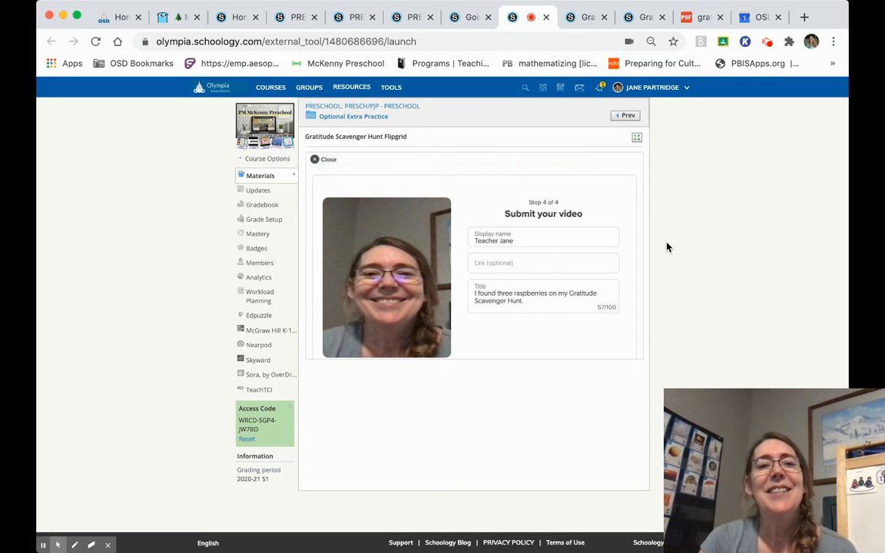
mouse_move(579, 203)
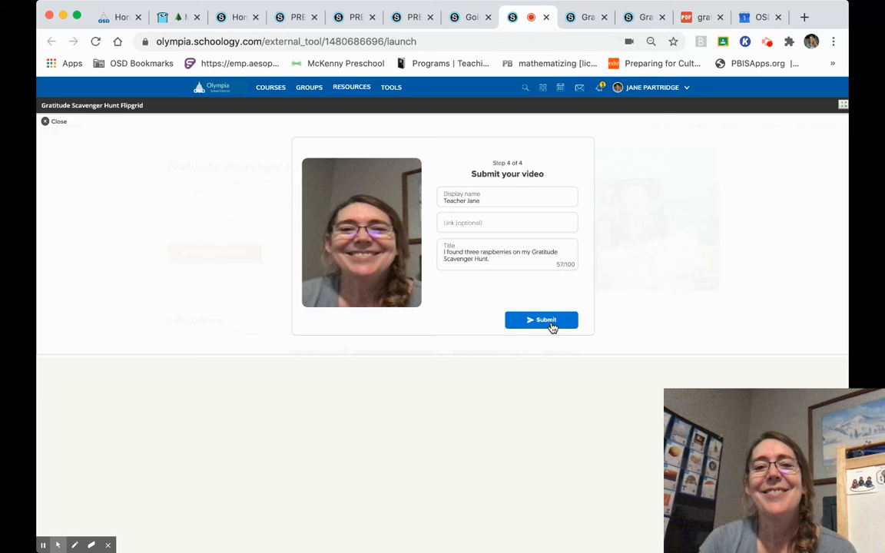
left_click(541, 320)
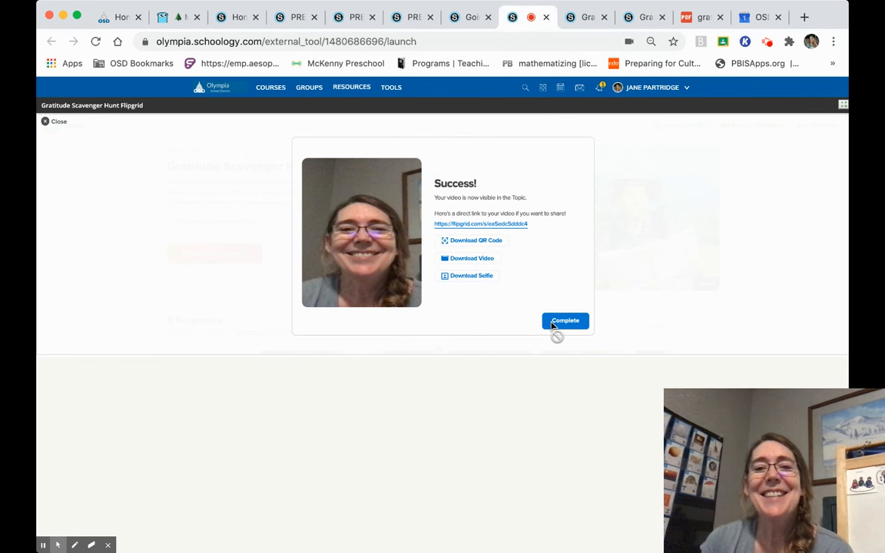
Complete the Success! dialog and scroll to see the new response listed.
left_click(564, 321)
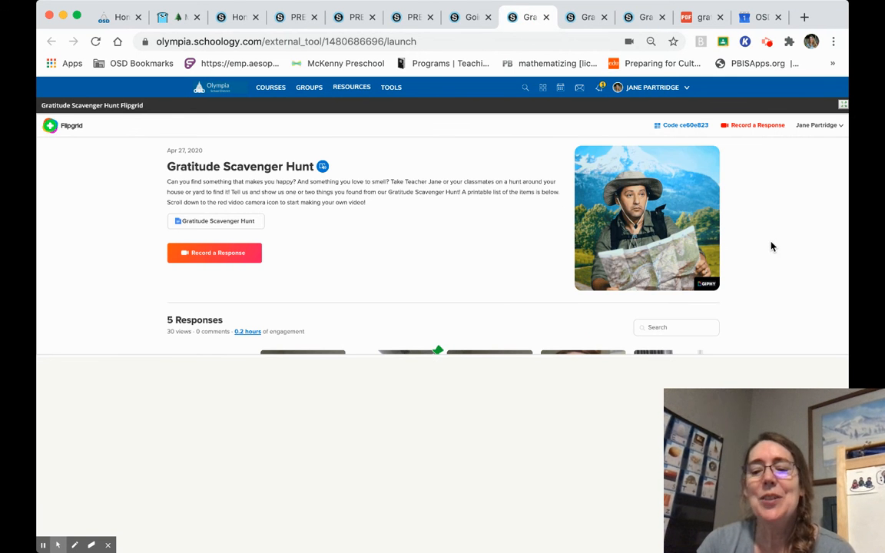
scroll("down", 3)
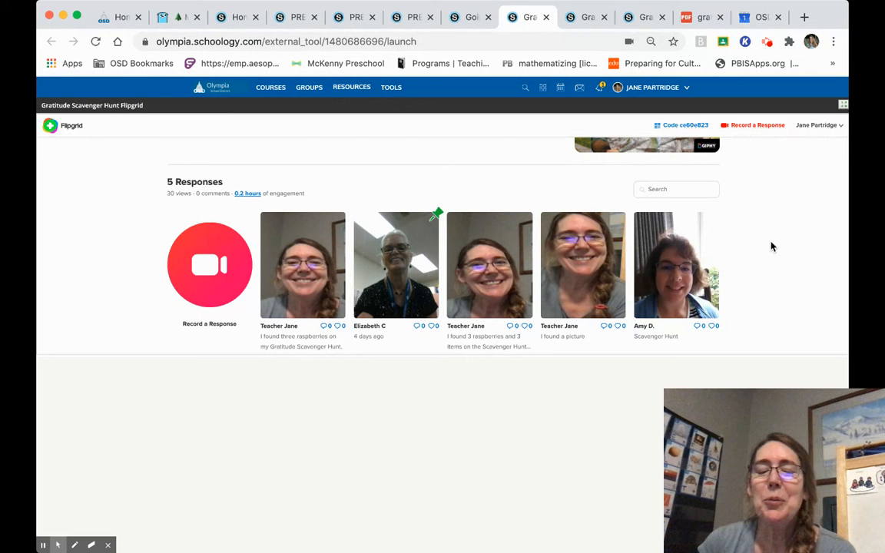
mouse_move(209, 265)
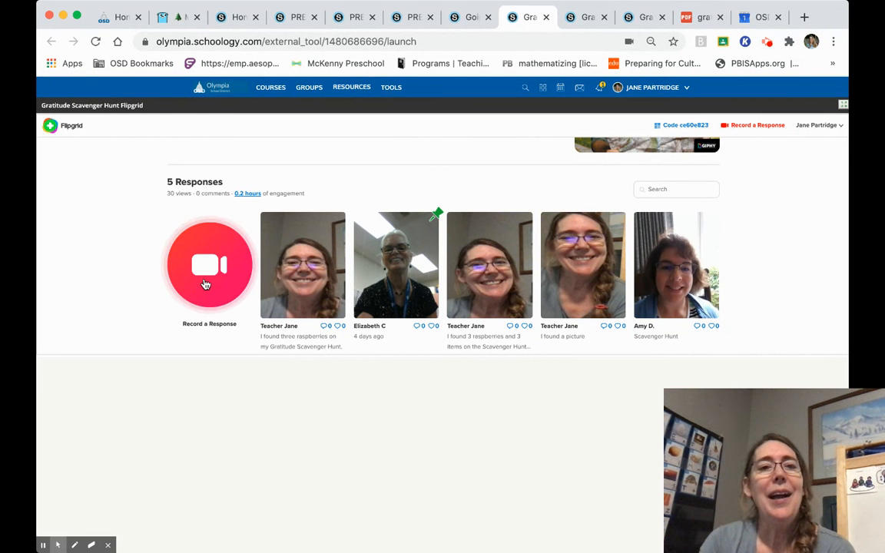
mouse_move(788, 256)
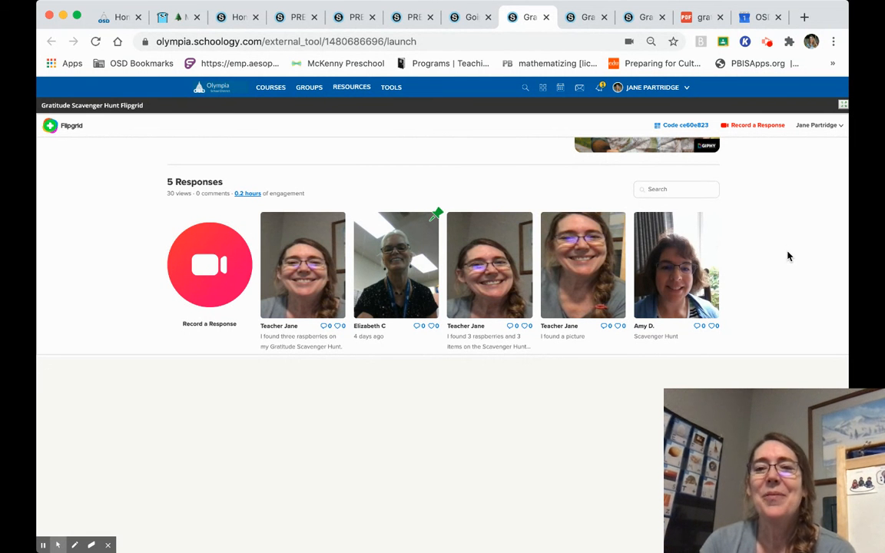